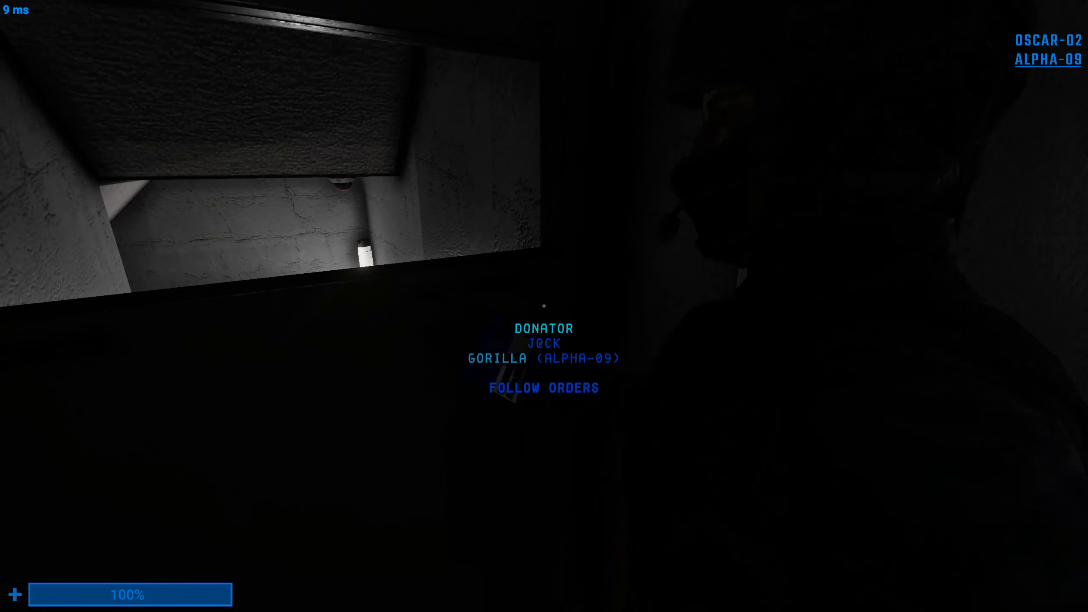
key("tab")
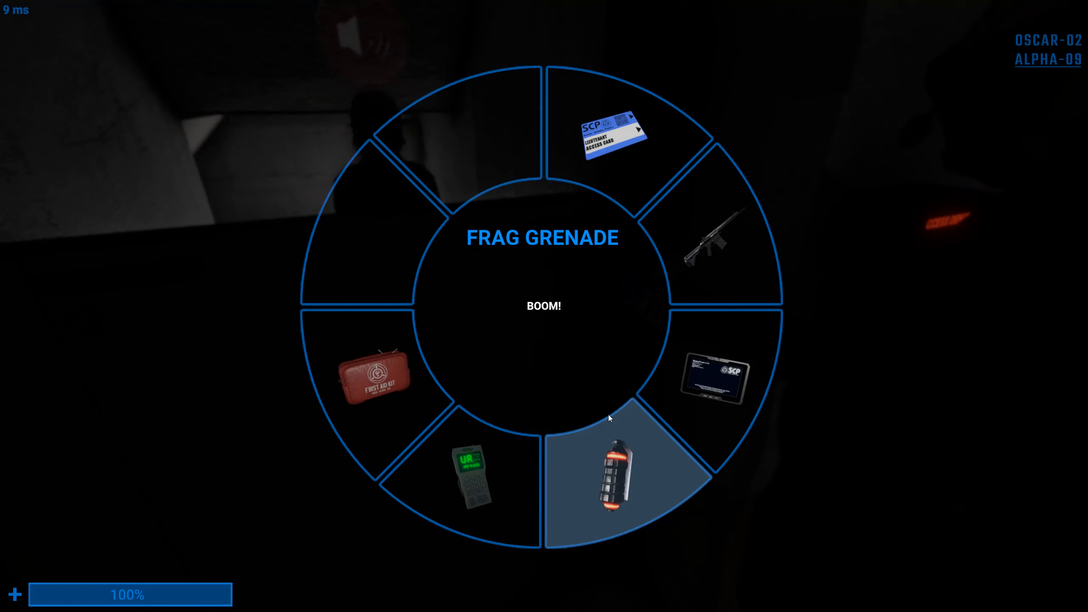